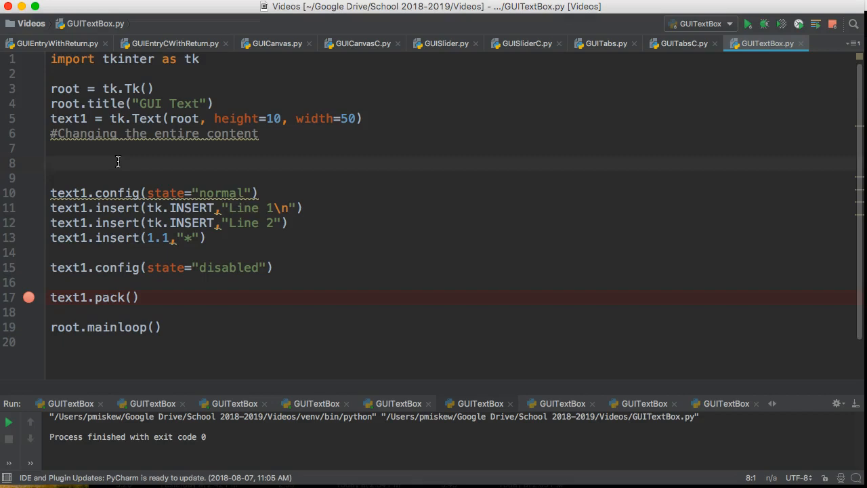
# Start a text1.config call with font set to "helvetica 30".
pyautogui.write('text1.')
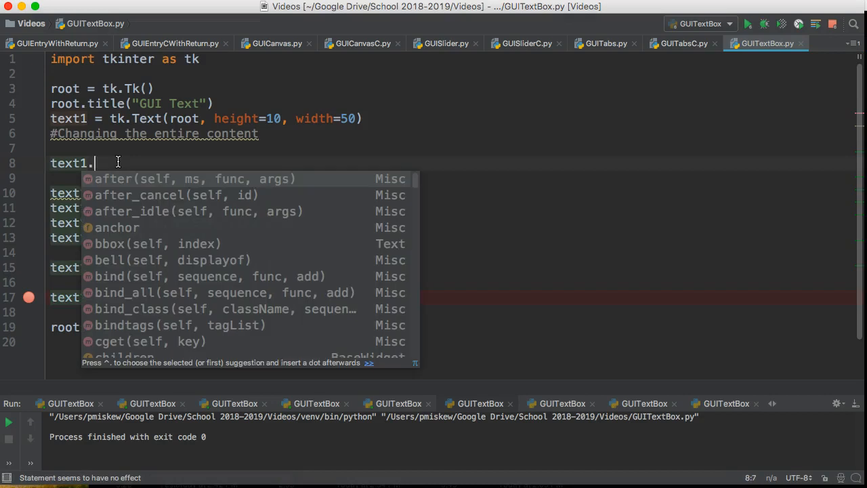
pyautogui.write('config')
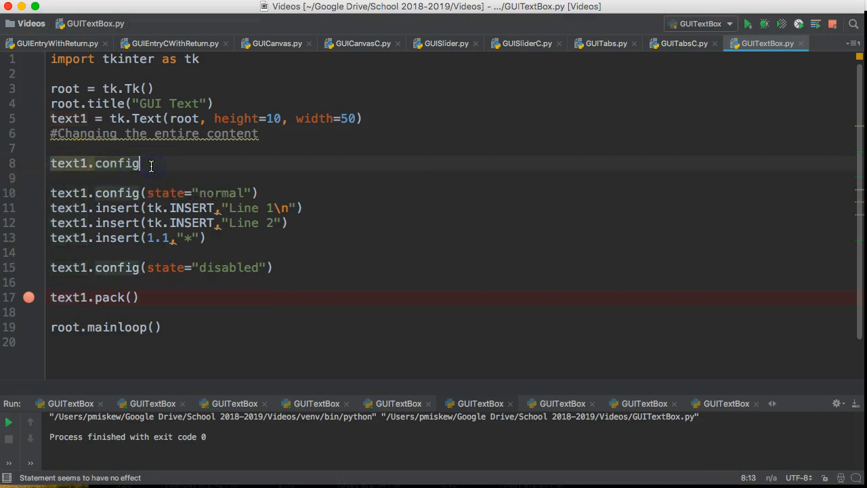
pyautogui.write('(font =')
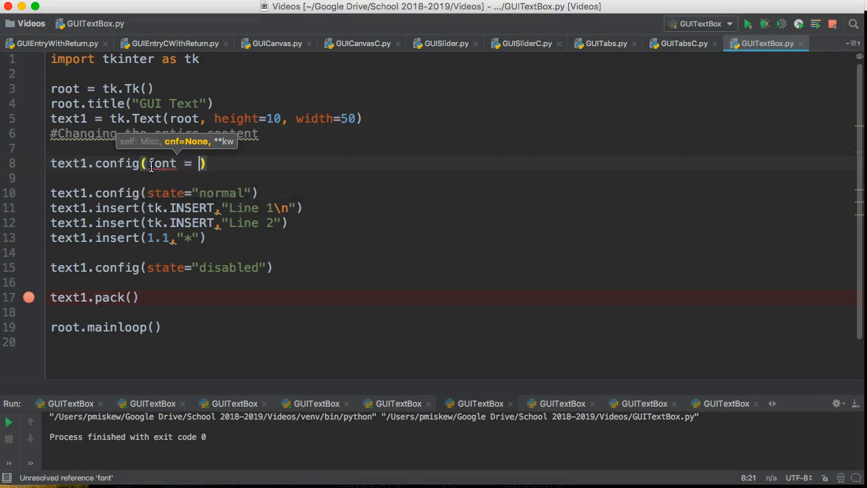
pyautogui.write('""')
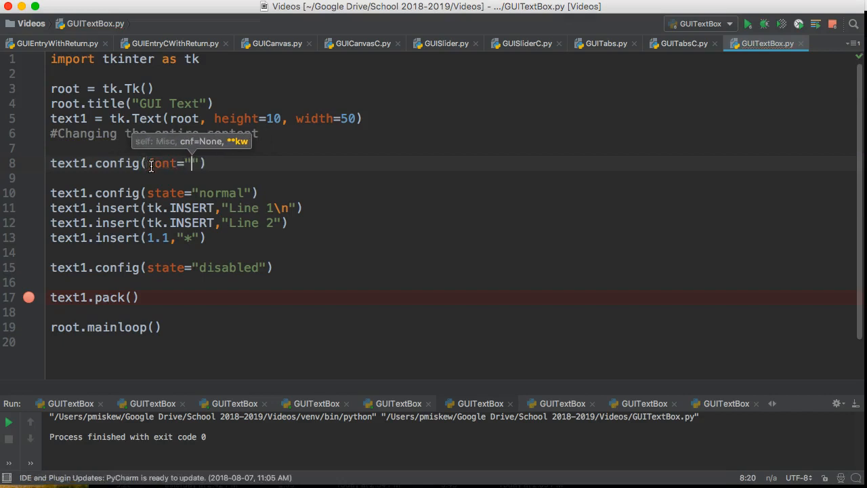
pyautogui.write('helve')
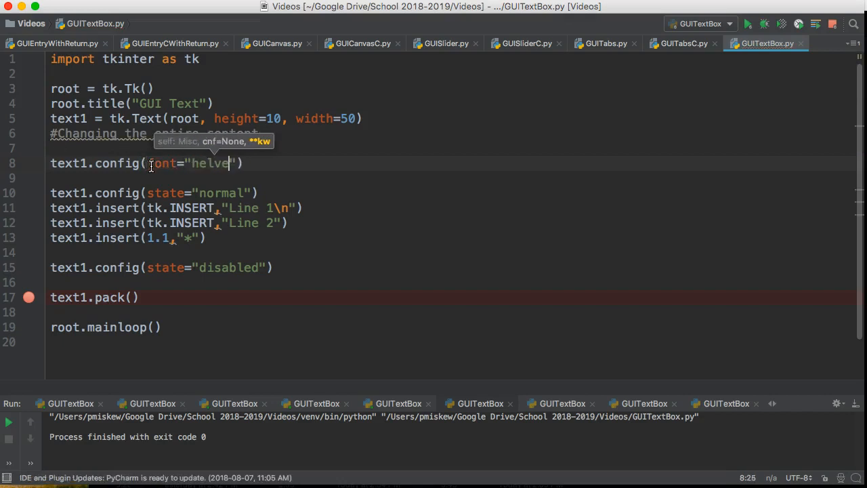
pyautogui.write('tica 30,')
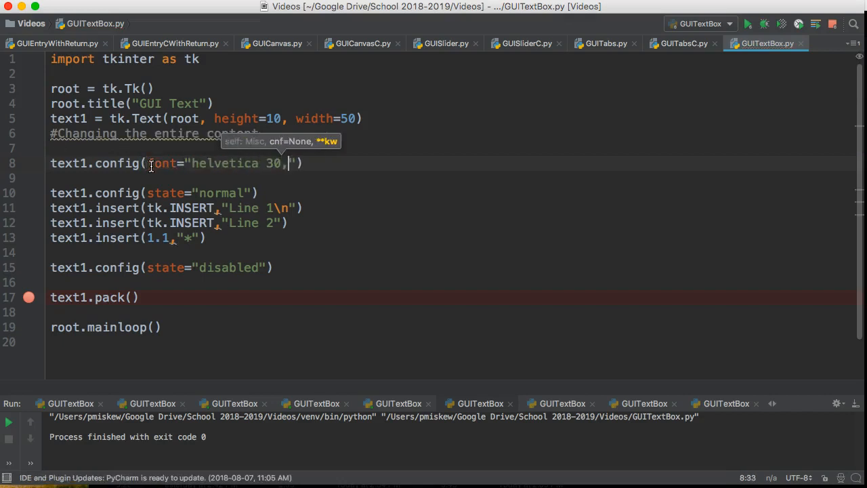
pyautogui.press('Backspace')
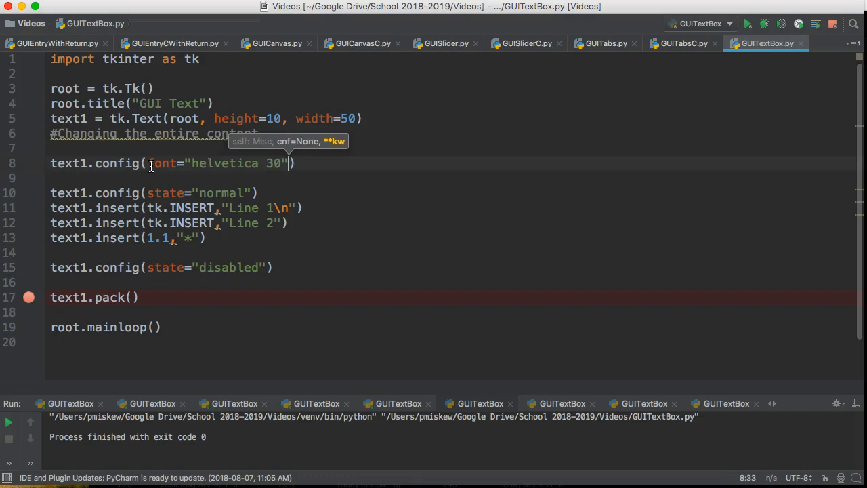
# Add background="blue" and the misspelled foreground= option to the config call.
pyautogui.write(', for')
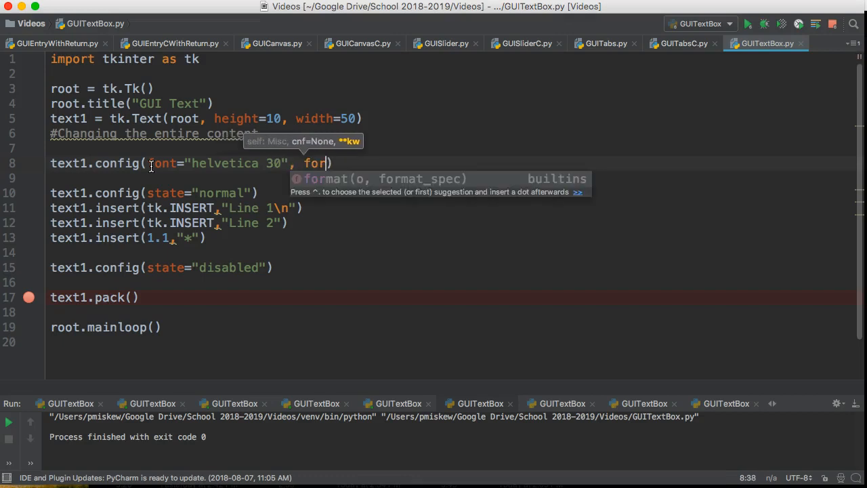
pyautogui.write('background=')
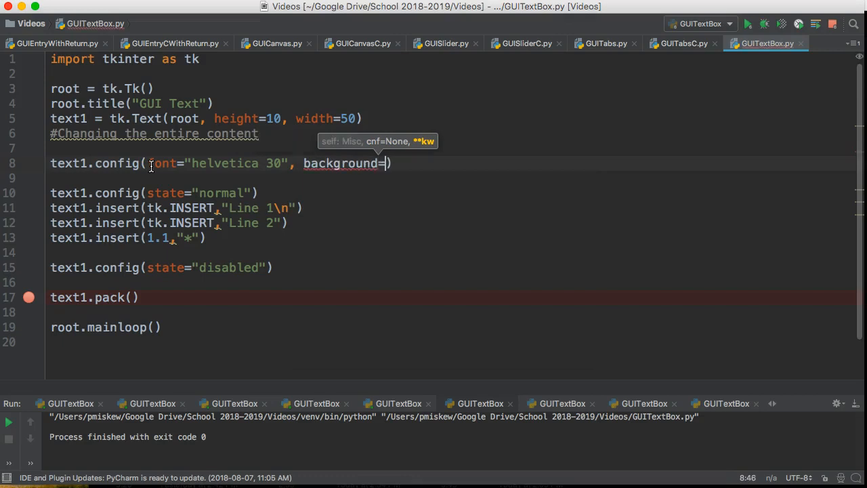
pyautogui.write('"blue",')
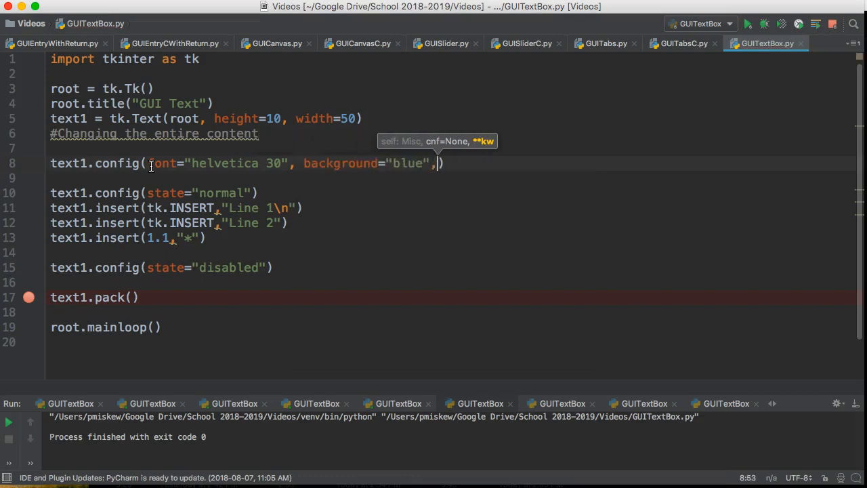
pyautogui.write('for')
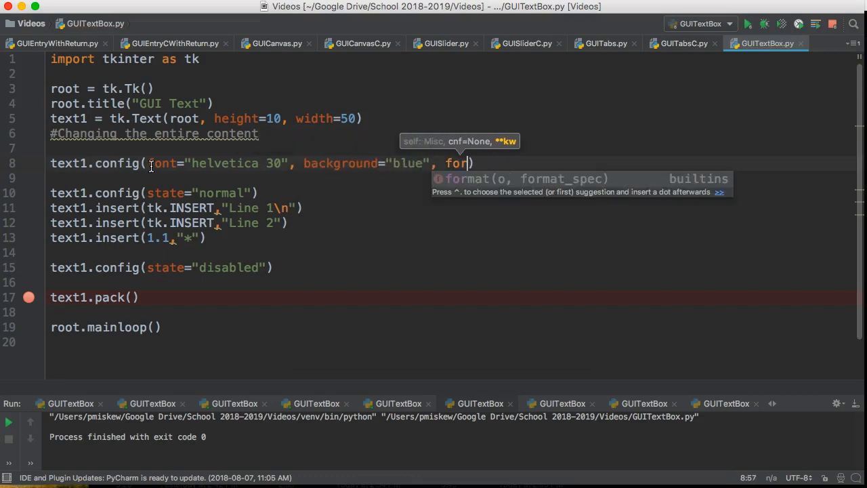
pyautogui.write('eground="yellow')
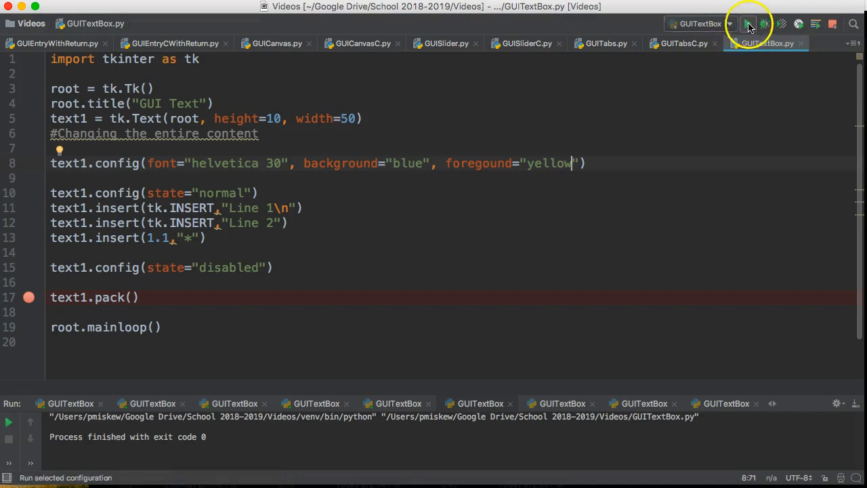
# Run the script, hit the unknown-option error, and begin fixing 'foregound' to 'foreground'.
pyautogui.click(754, 24)
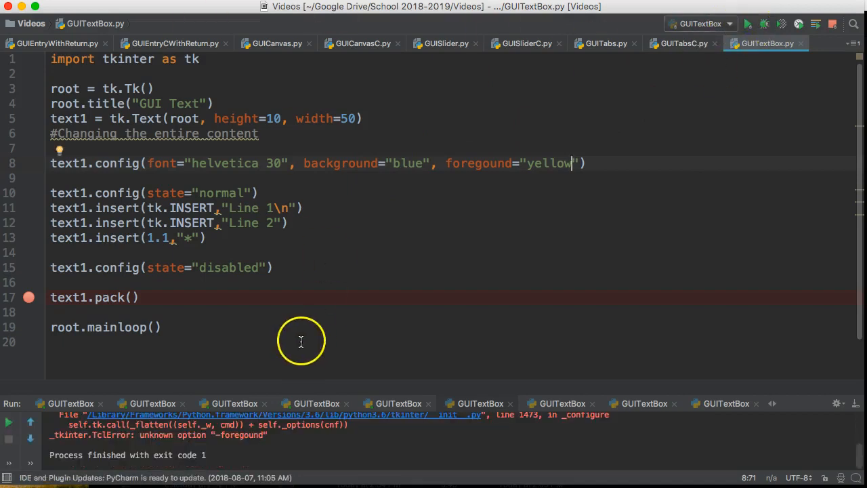
pyautogui.moveTo(487, 162)
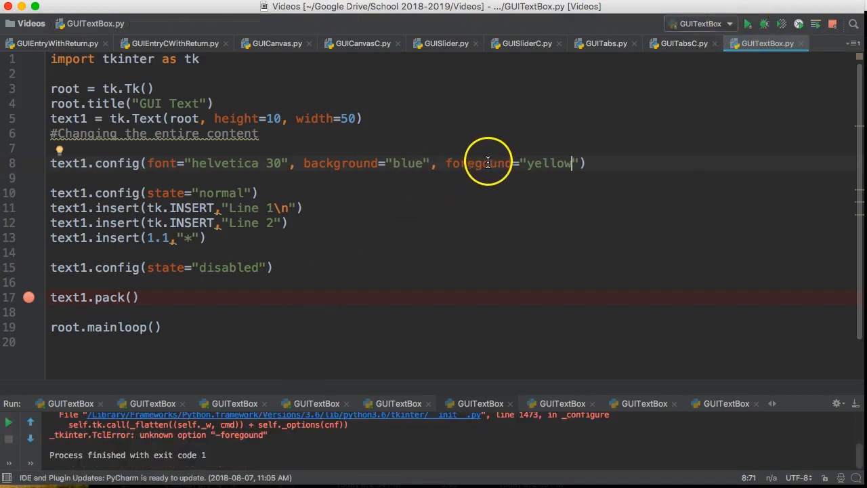
pyautogui.click(749, 24)
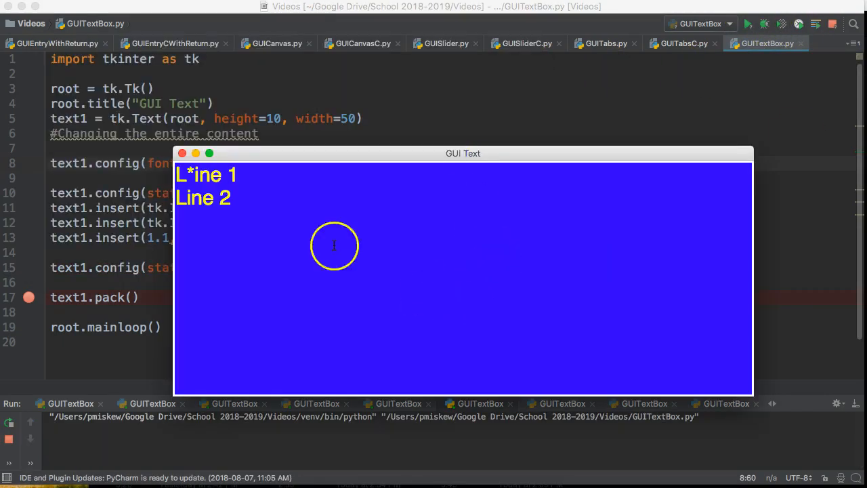
pyautogui.moveTo(299, 215)
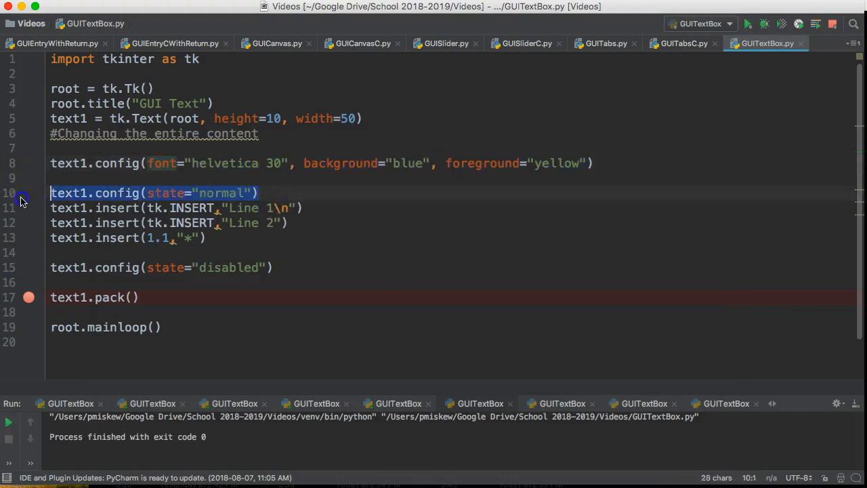
# Delete the text1.config(state="normal") line and select config on line 8.
pyautogui.press('Delete')
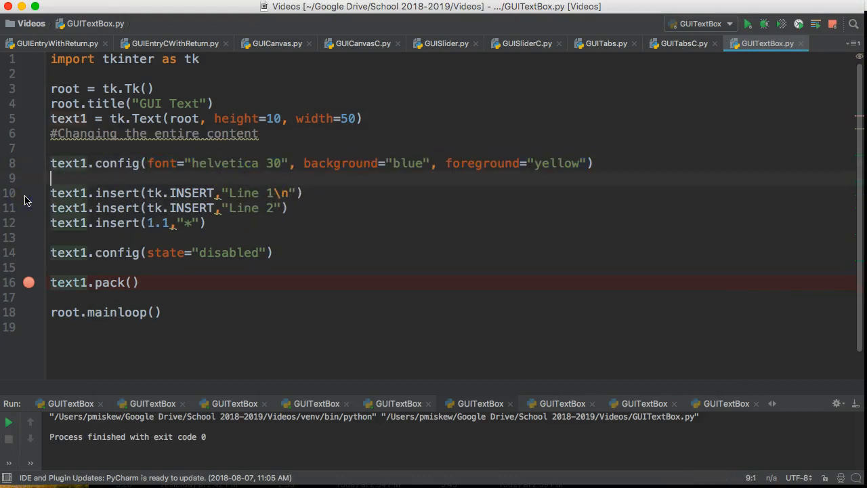
pyautogui.moveTo(217, 306)
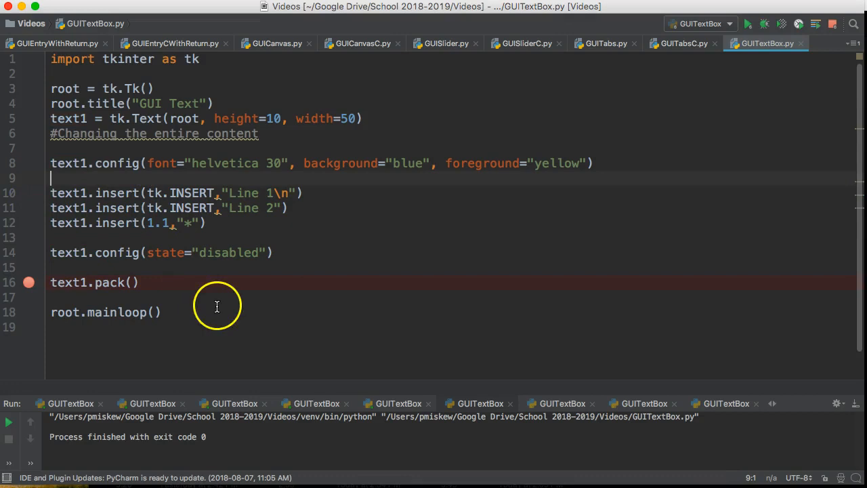
pyautogui.moveTo(125, 263)
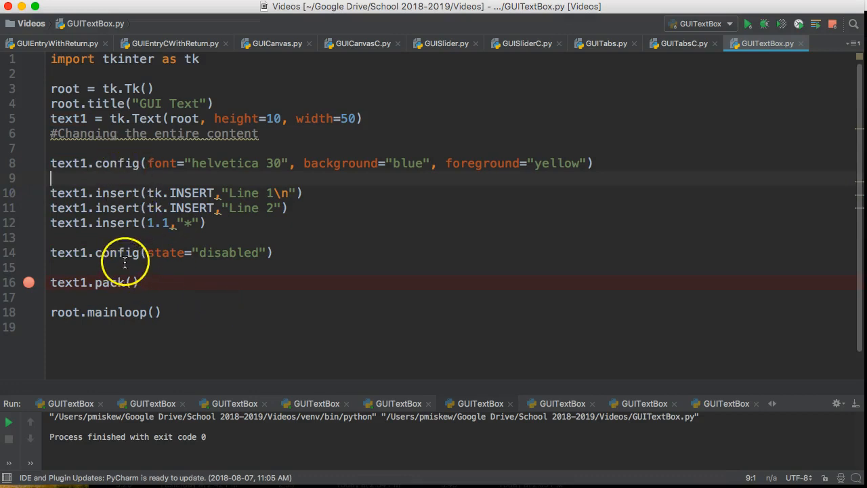
pyautogui.moveTo(559, 159)
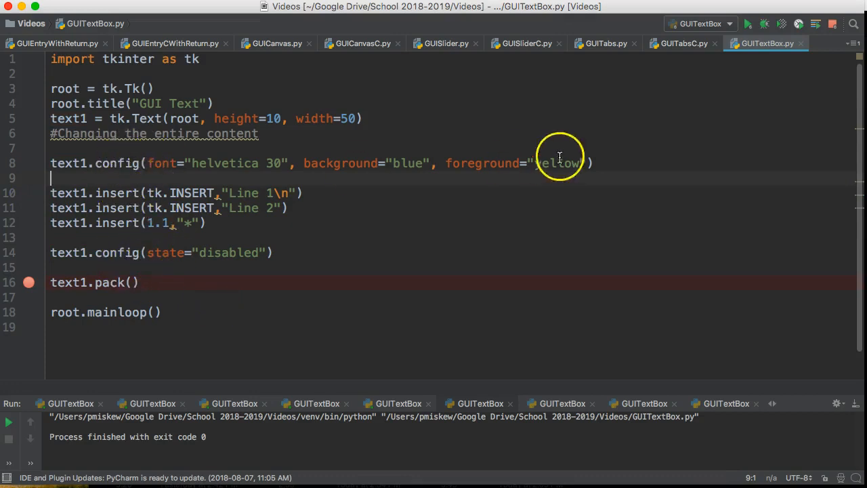
pyautogui.moveTo(615, 191)
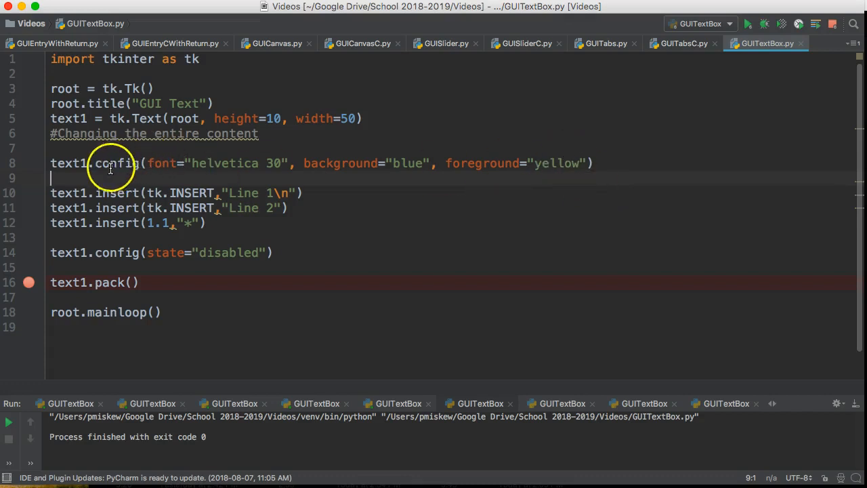
pyautogui.doubleClick(117, 162)
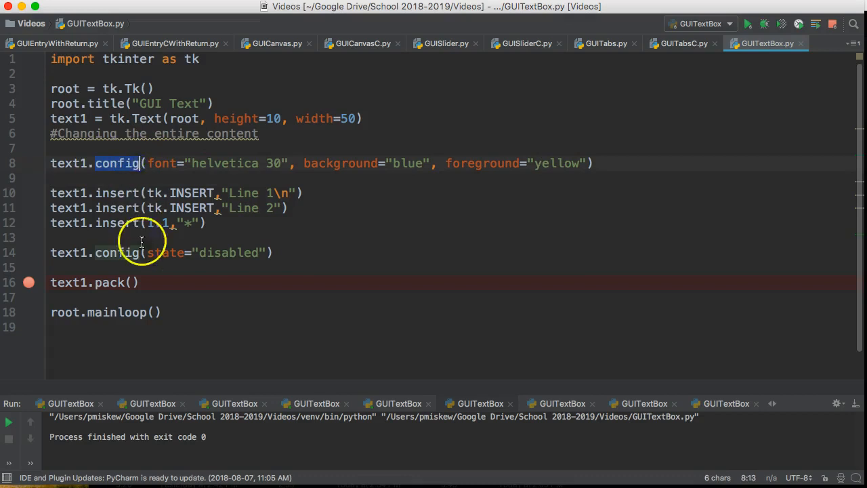